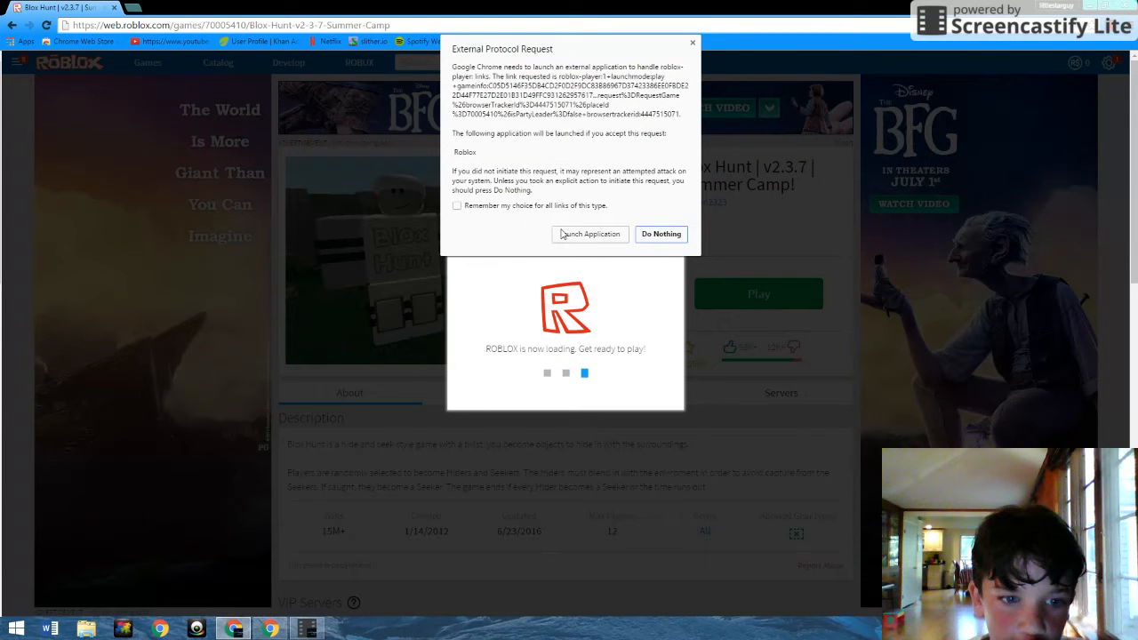
# Allow Chrome to launch the Roblox application so Blox Hunt loads
pyautogui.click(591, 234)
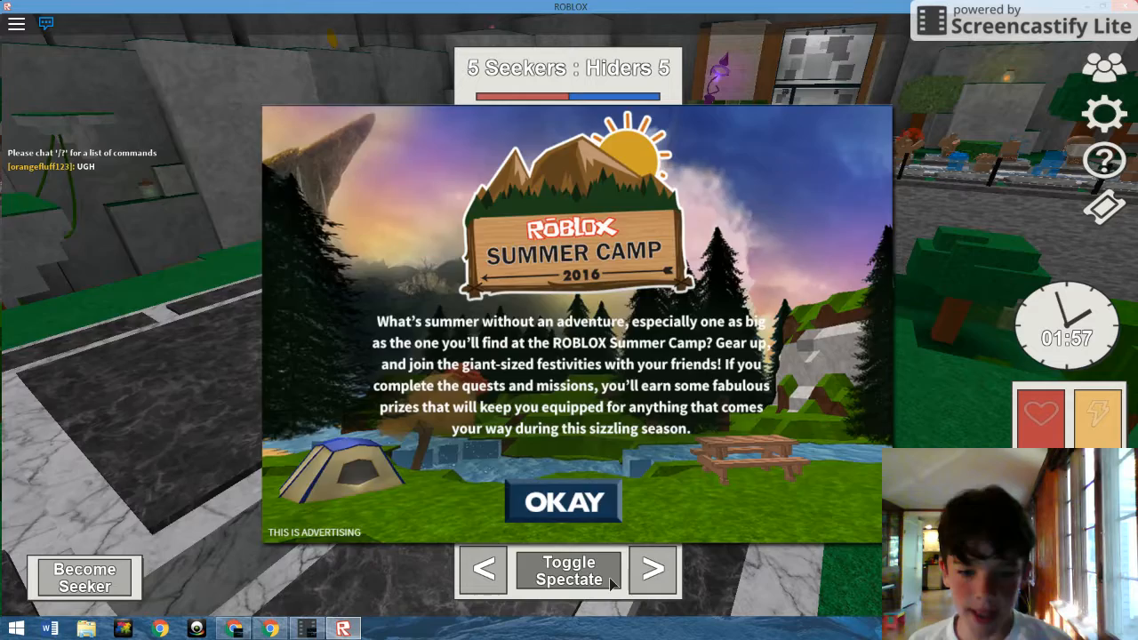
# Dismiss the Summer Camp 2016 announcement with OKAY and join the round
pyautogui.click(562, 502)
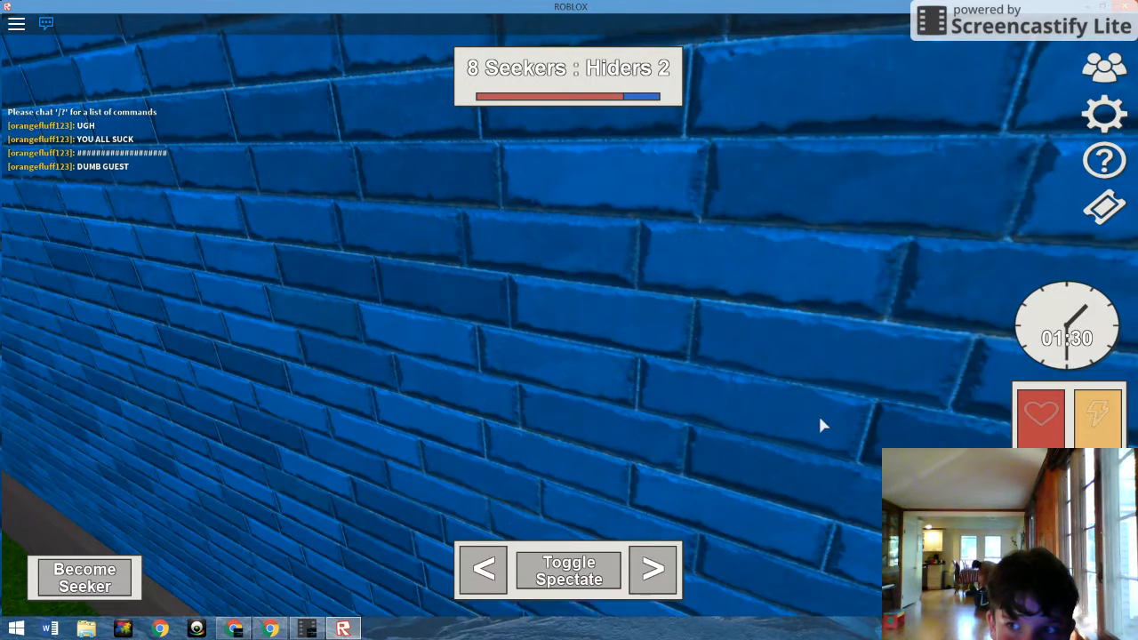
pyautogui.moveTo(854, 178)
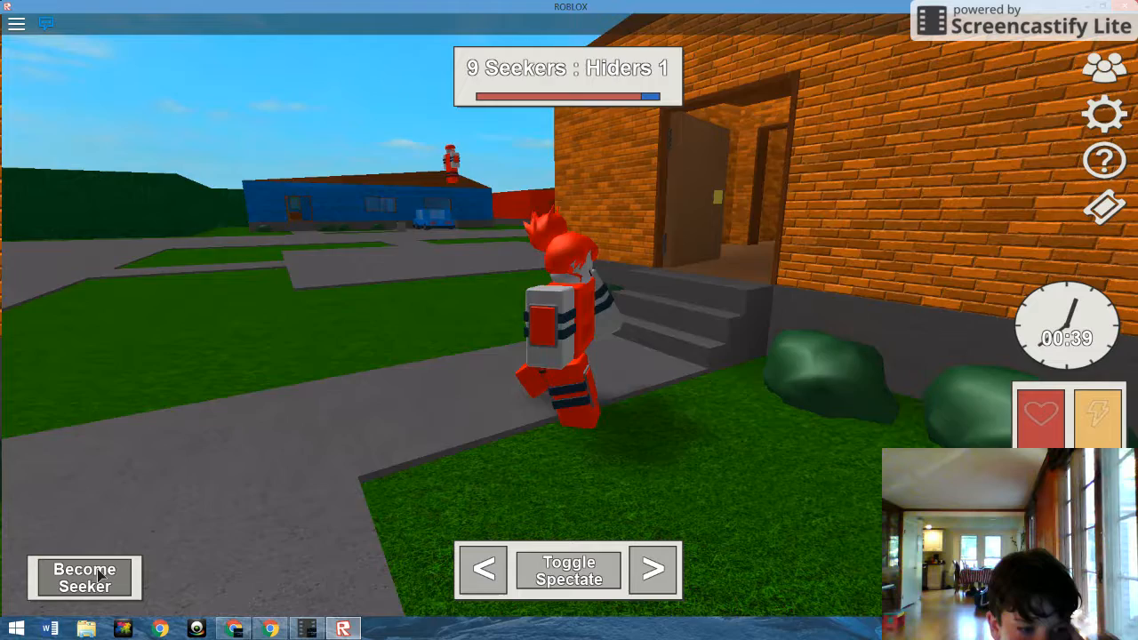
# Try Become Seeker, decline the Robux prompt, and view then exit the how-to-play guide
pyautogui.click(85, 576)
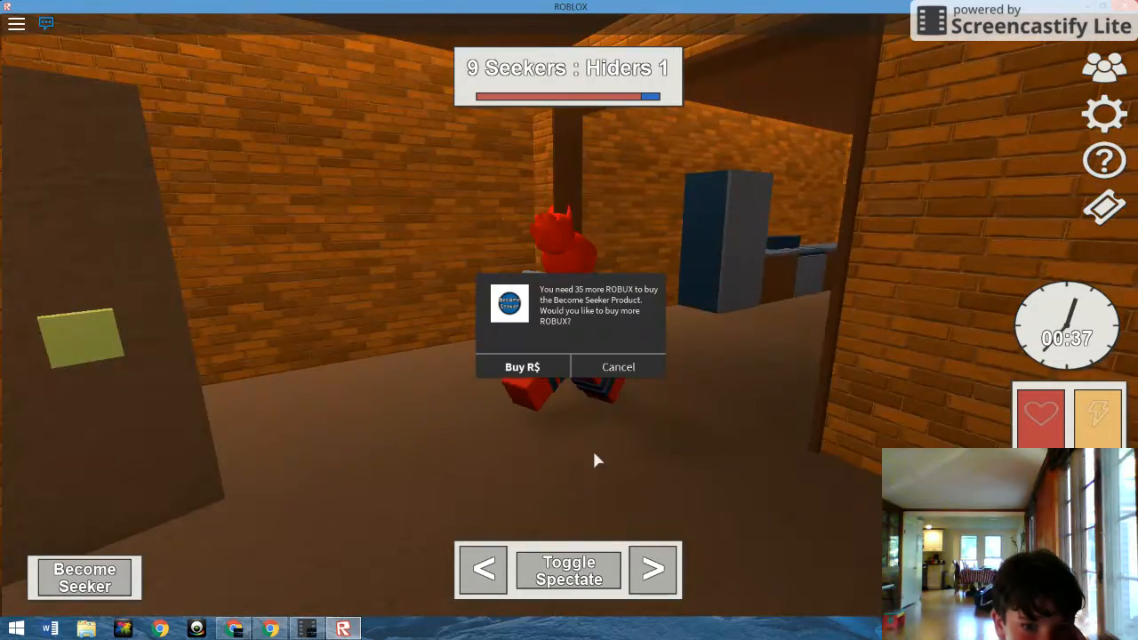
pyautogui.click(618, 366)
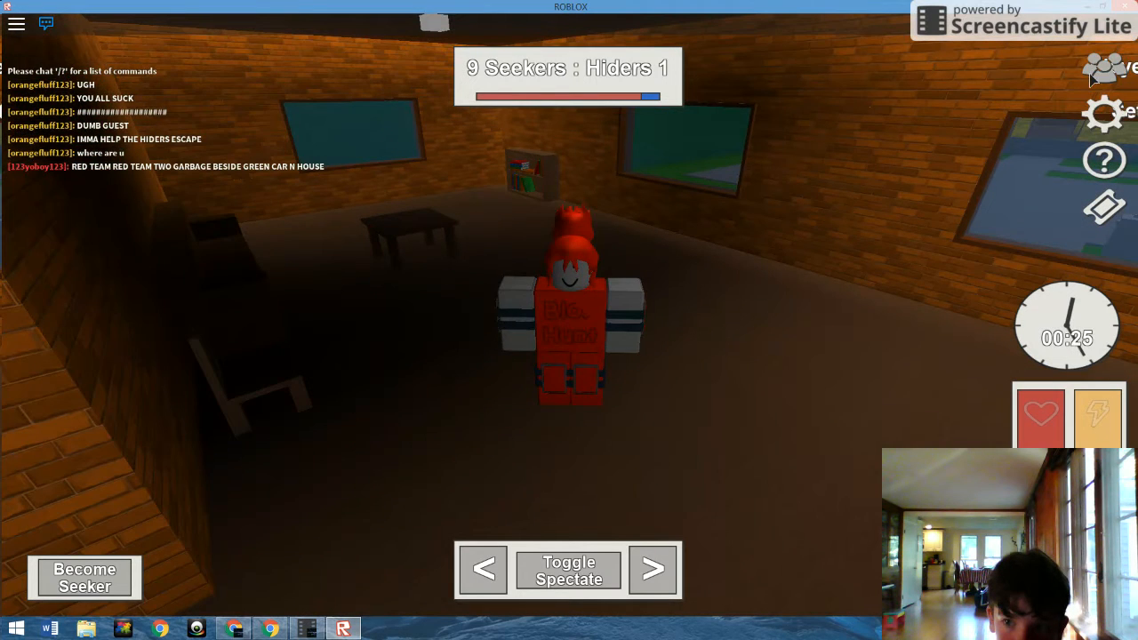
pyautogui.click(1104, 160)
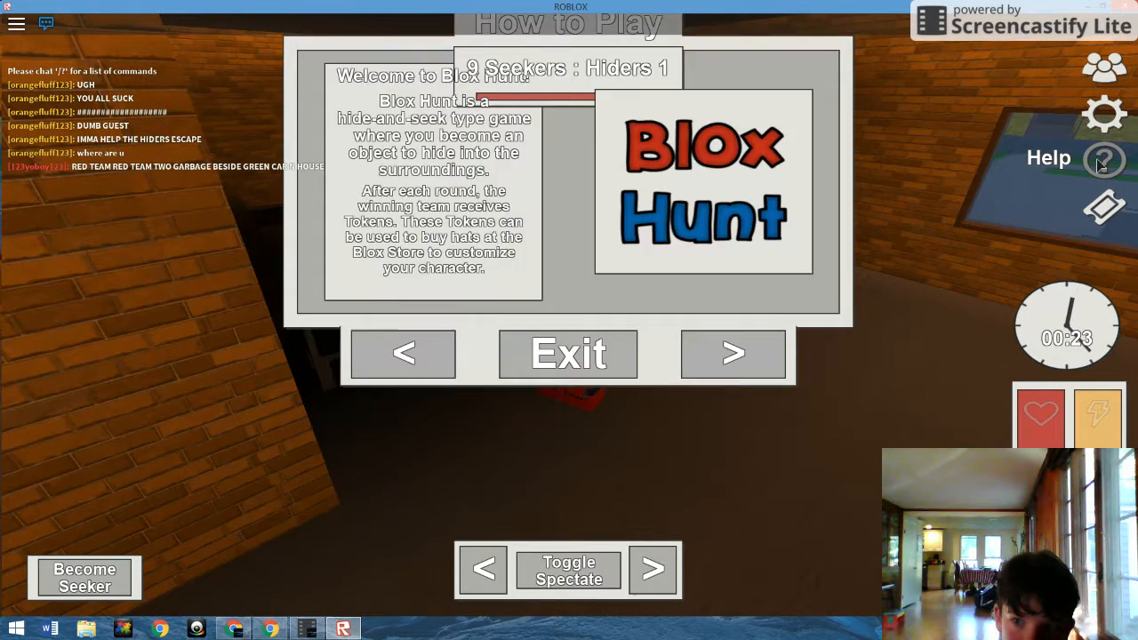
pyautogui.click(569, 354)
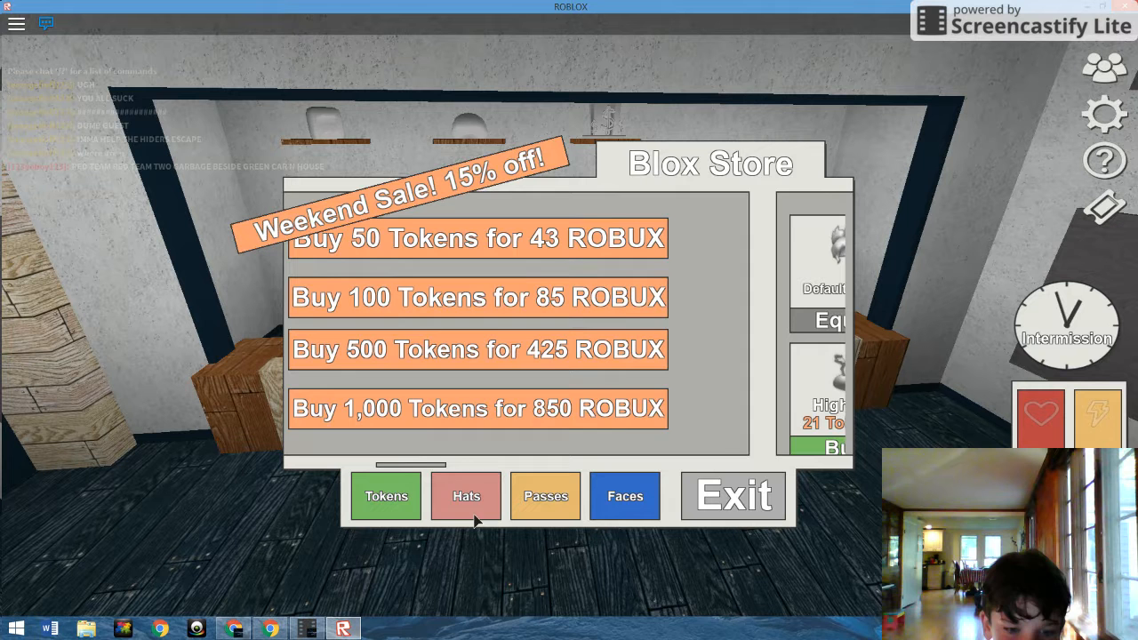
# Browse the Hats and Faces tabs, then buy the Highfive hat for 21 tokens
pyautogui.click(466, 496)
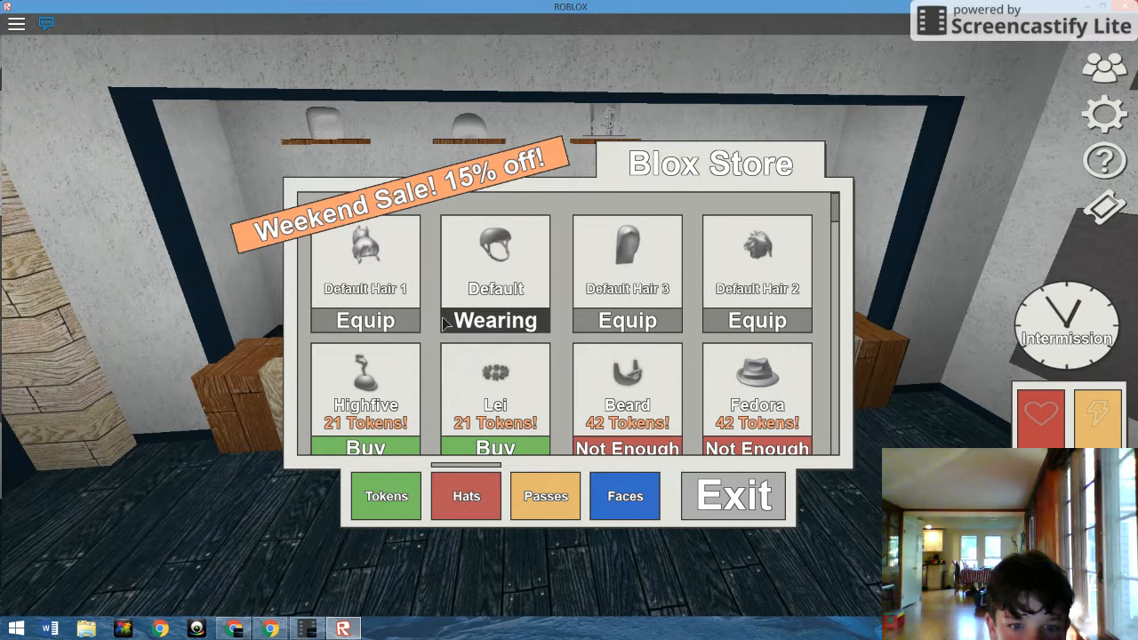
pyautogui.moveTo(781, 334)
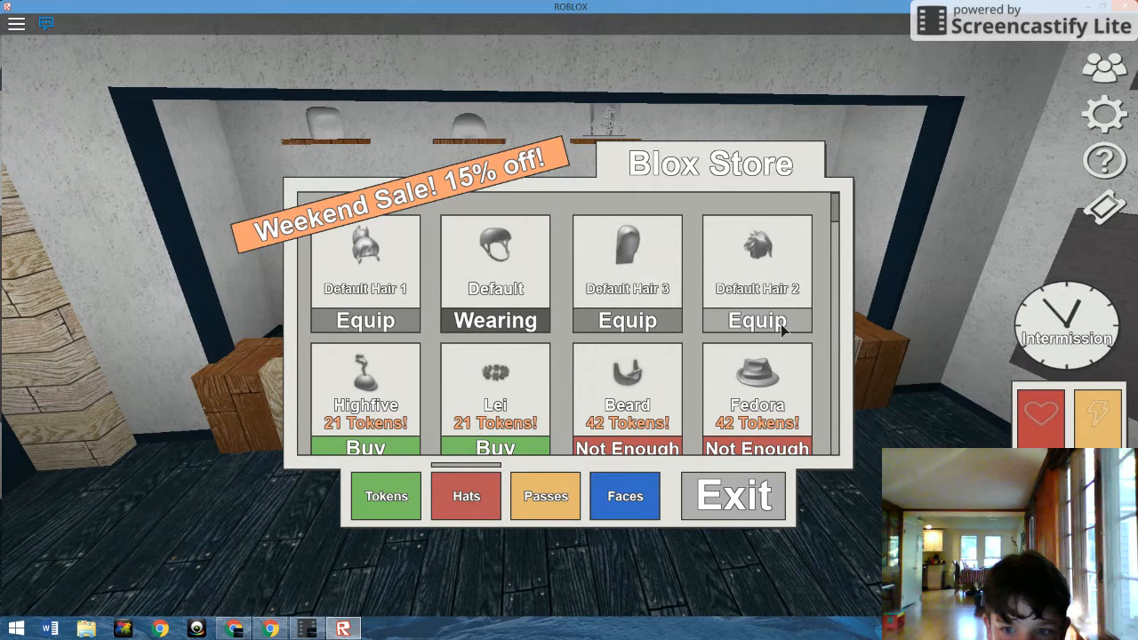
pyautogui.click(758, 321)
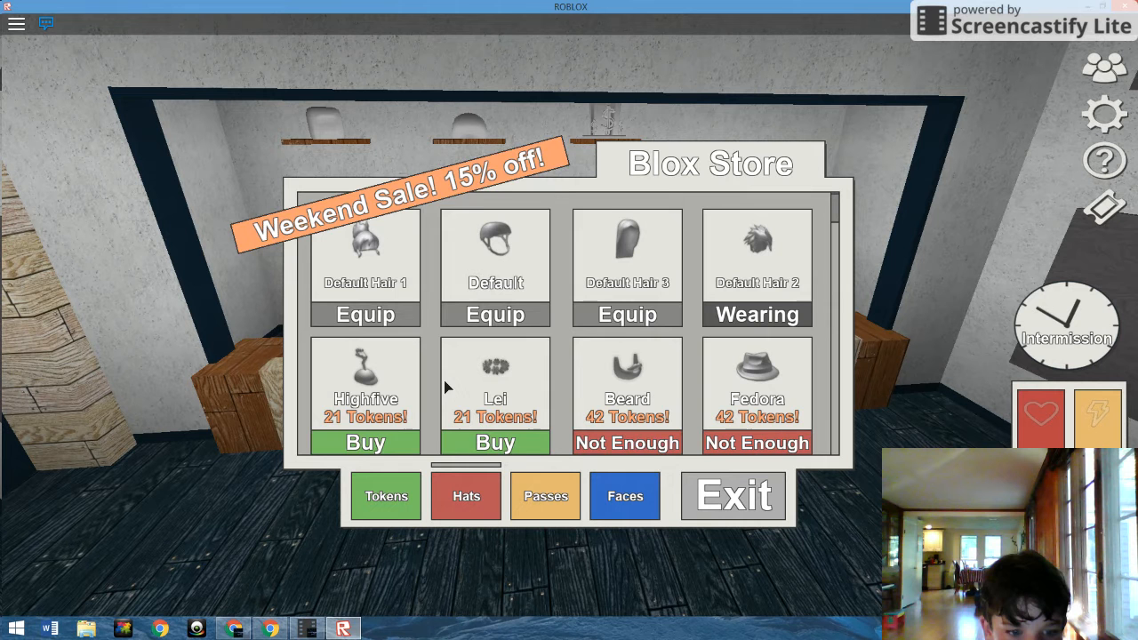
pyautogui.moveTo(555, 496)
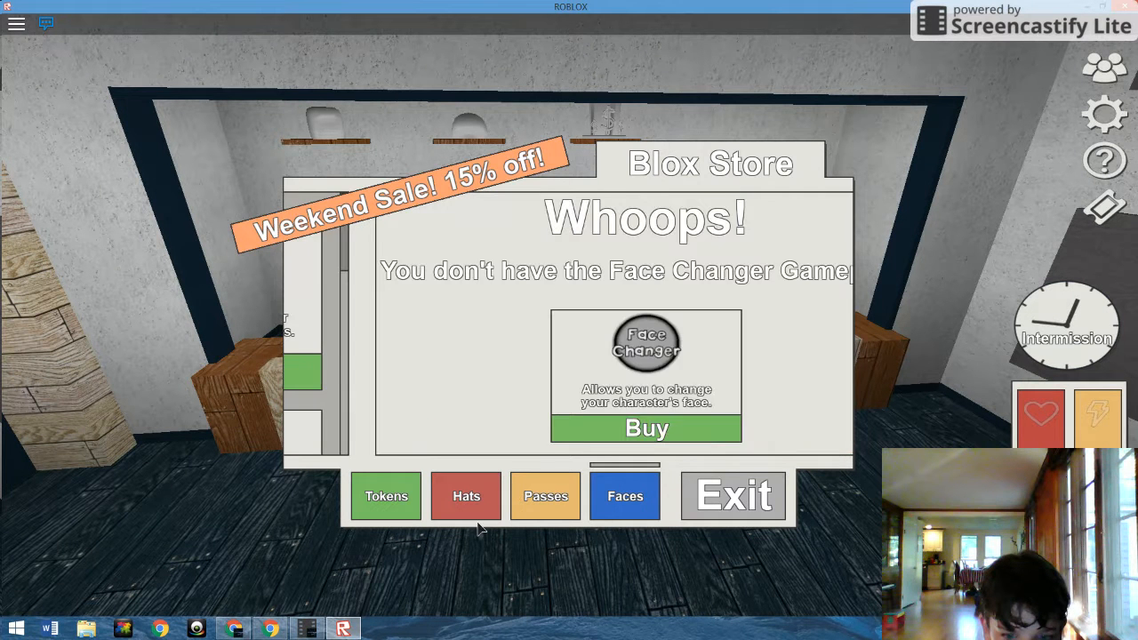
pyautogui.click(466, 496)
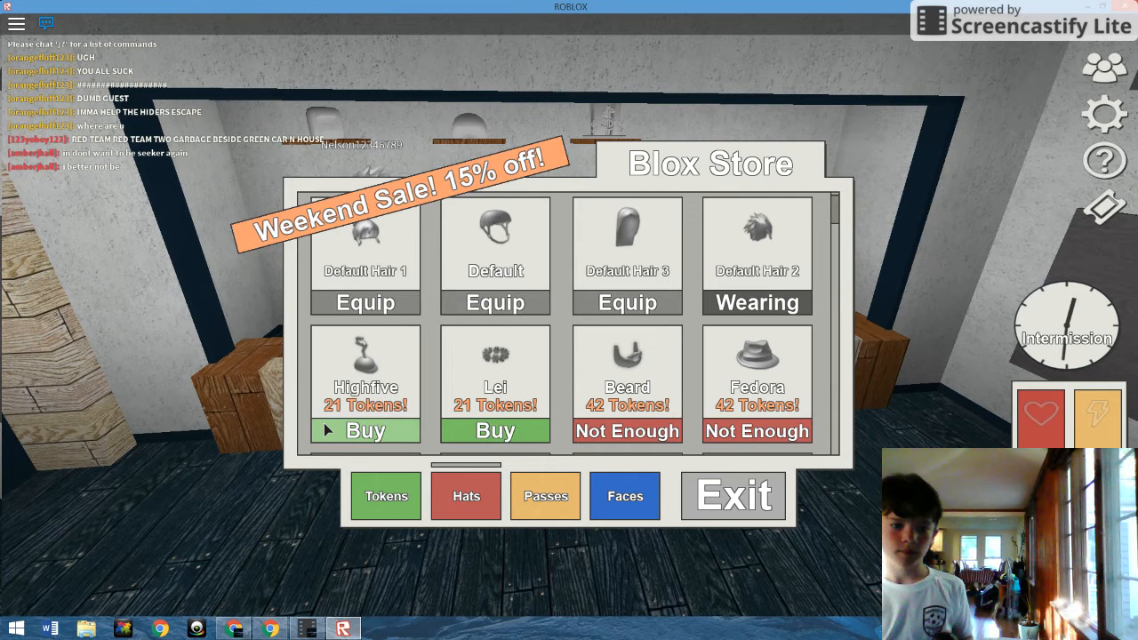
pyautogui.click(365, 431)
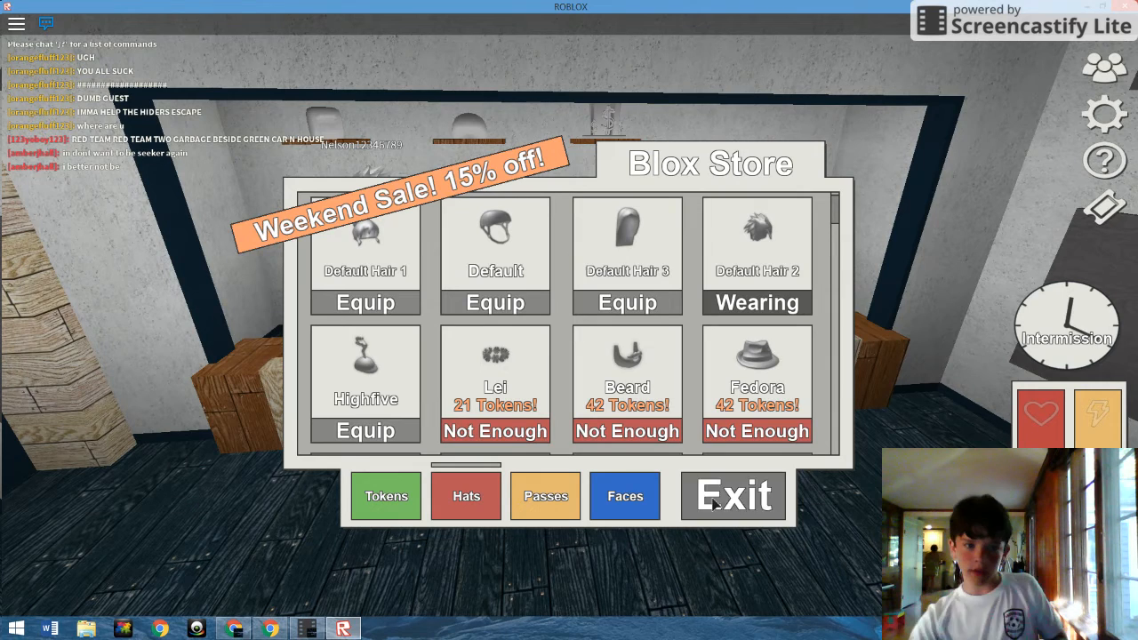
# Exit the Blox Store and join the new round as a hider
pyautogui.click(735, 494)
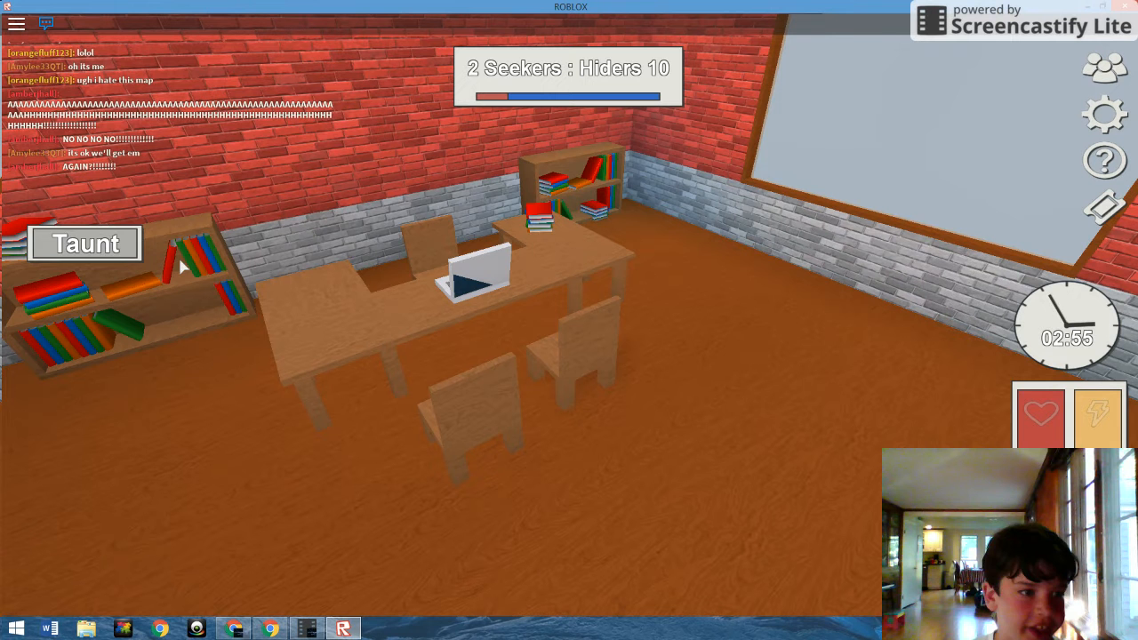
# Taunt the seekers twice while hidden as a prop
pyautogui.click(83, 242)
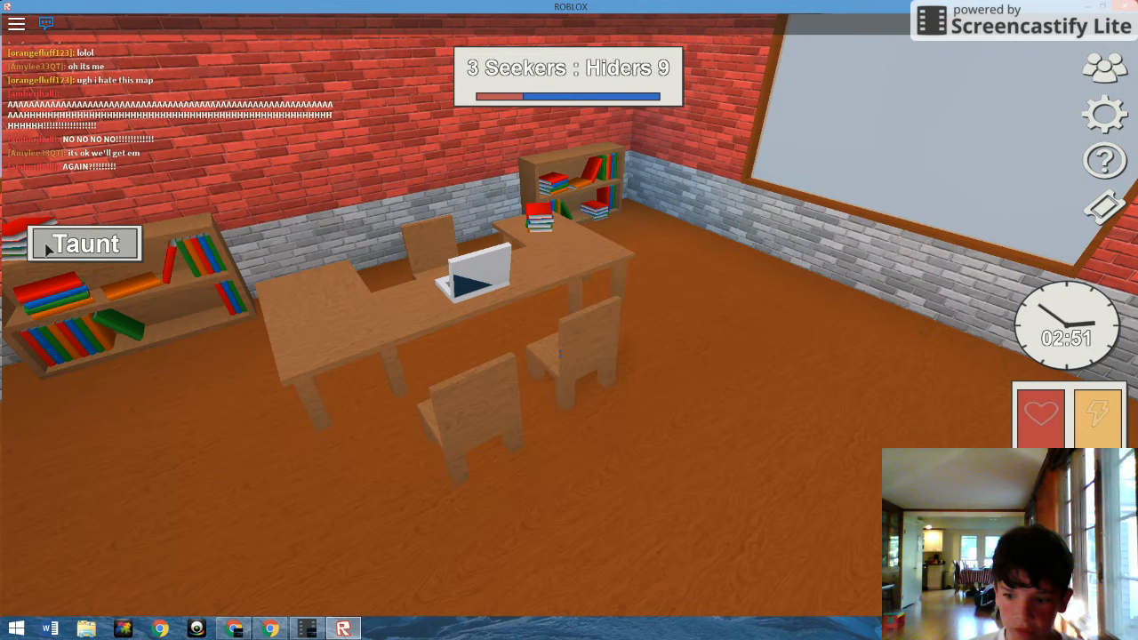
pyautogui.click(84, 242)
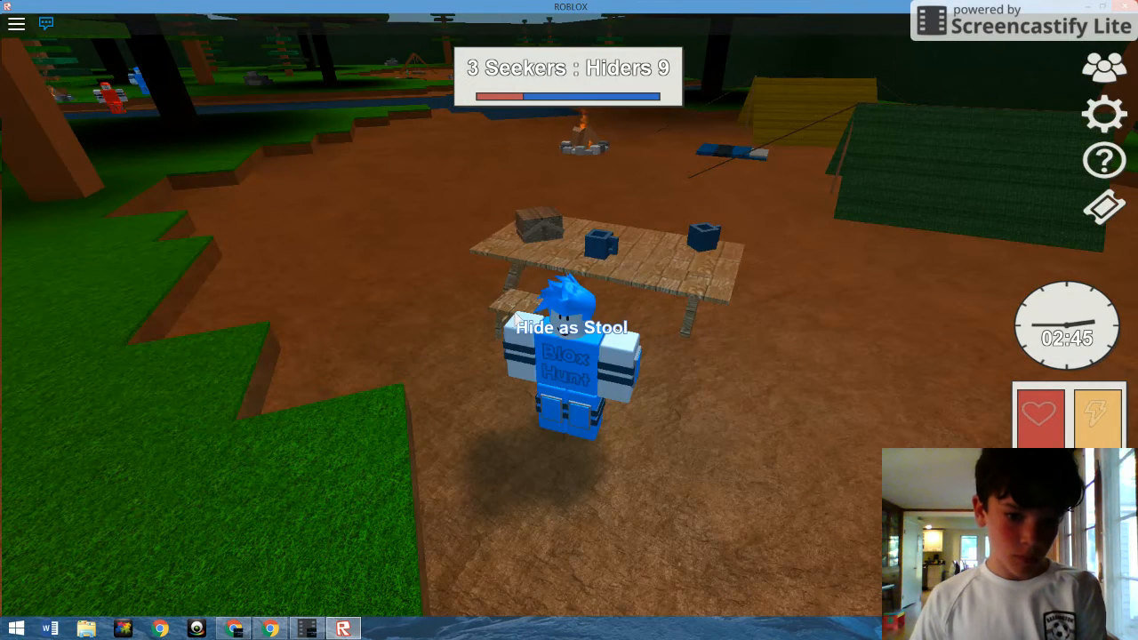
# Walk the hider up to the wooden prop table until 'Hide as Stool' is offered
pyautogui.click(572, 345)
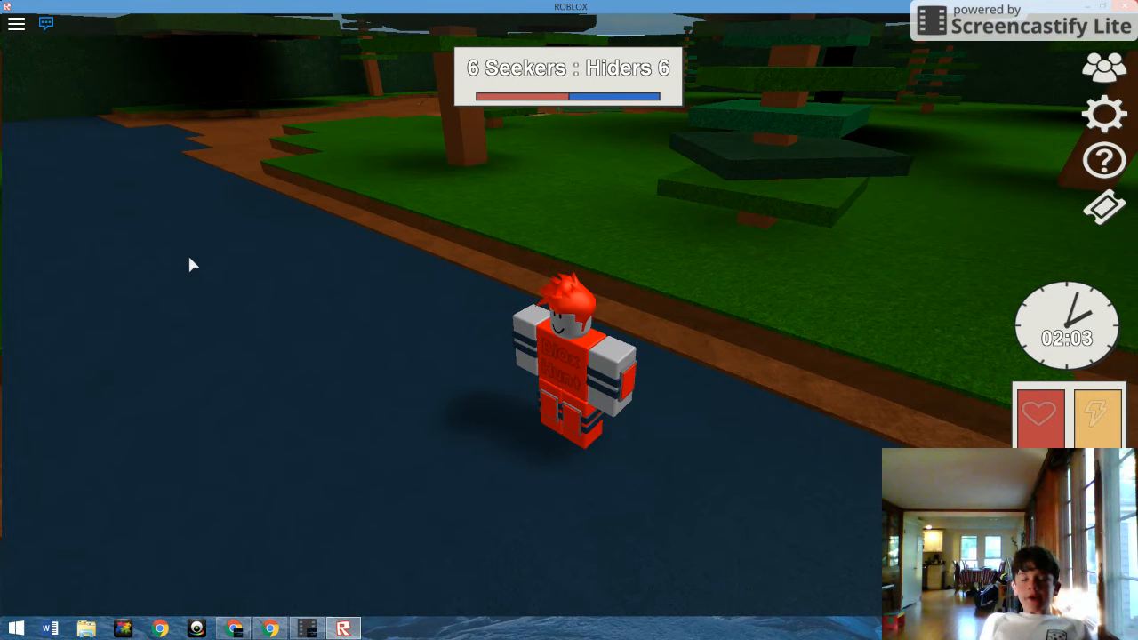
pyautogui.moveTo(196, 235)
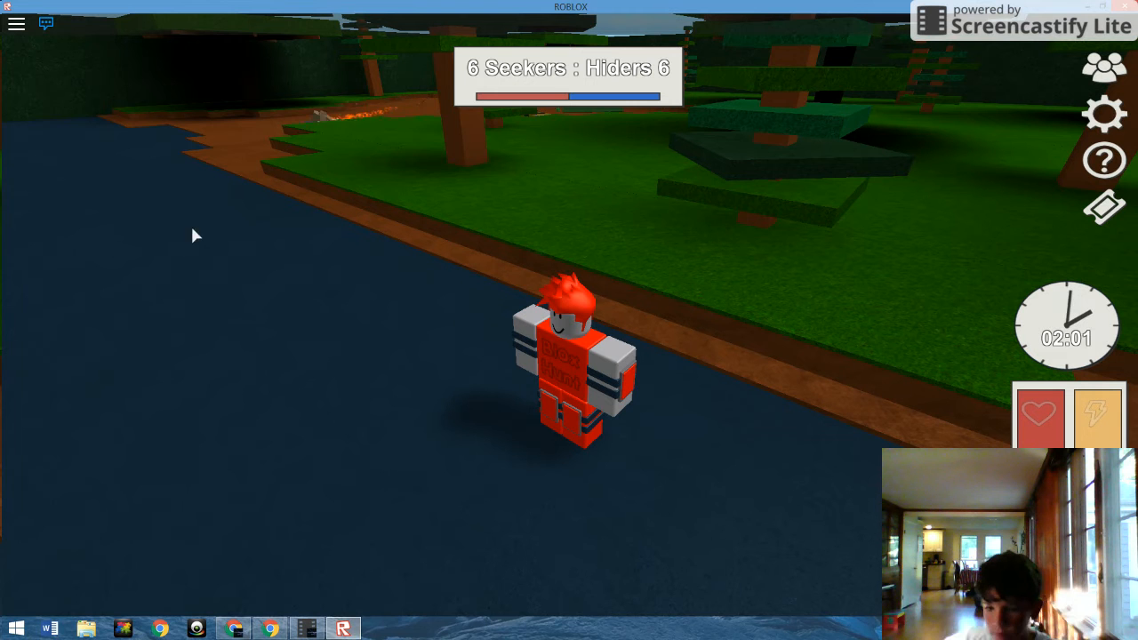